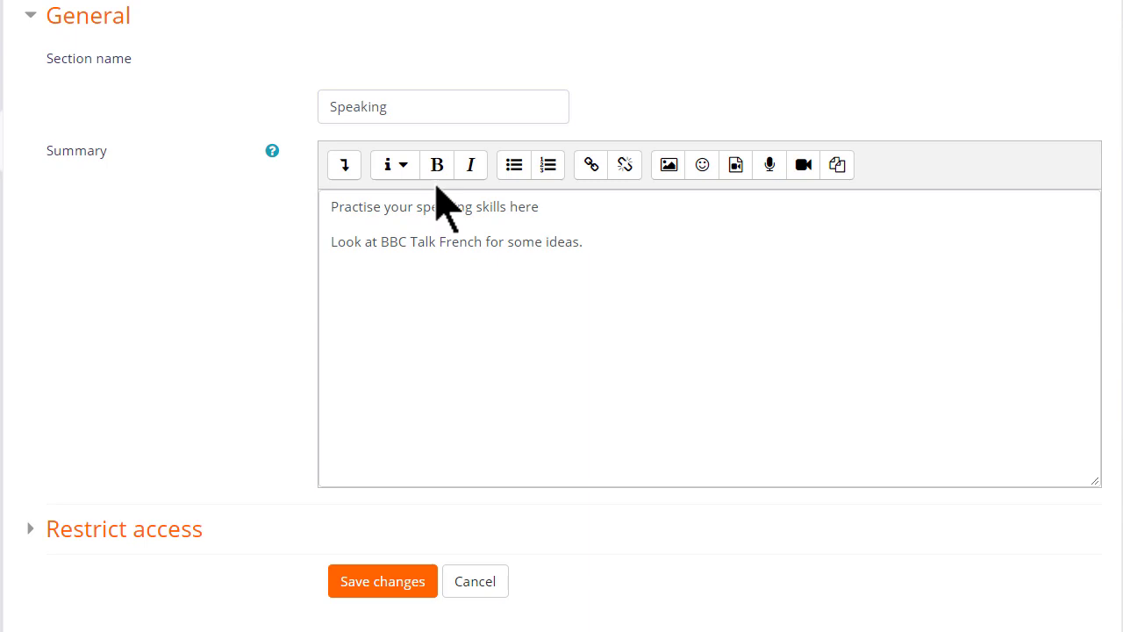
pyautogui.moveTo(495, 207)
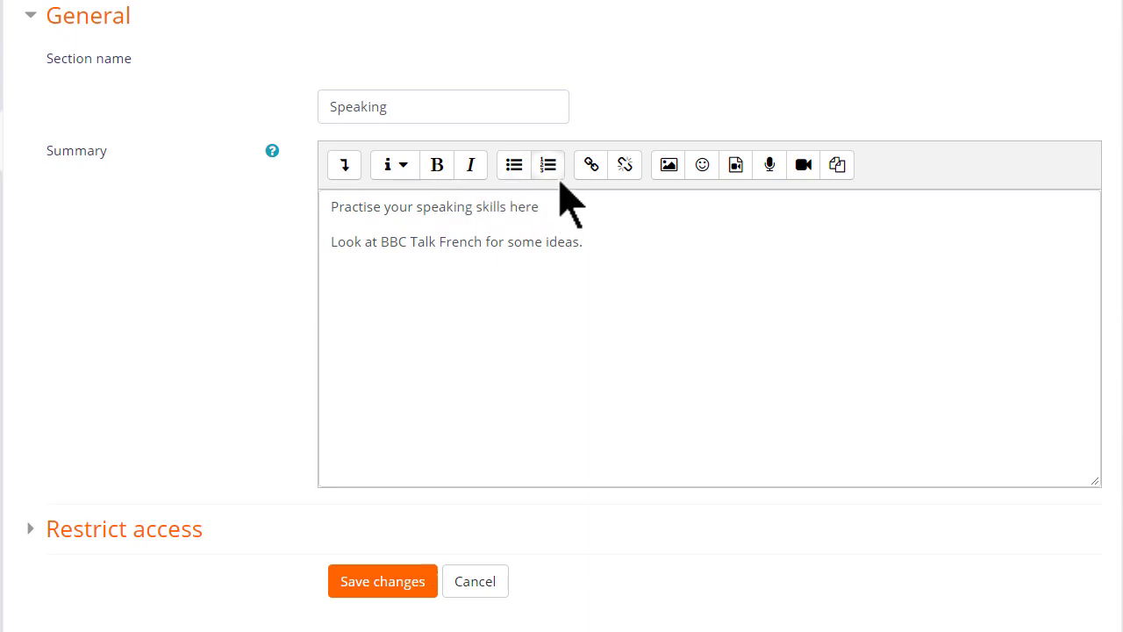
pyautogui.moveTo(586, 211)
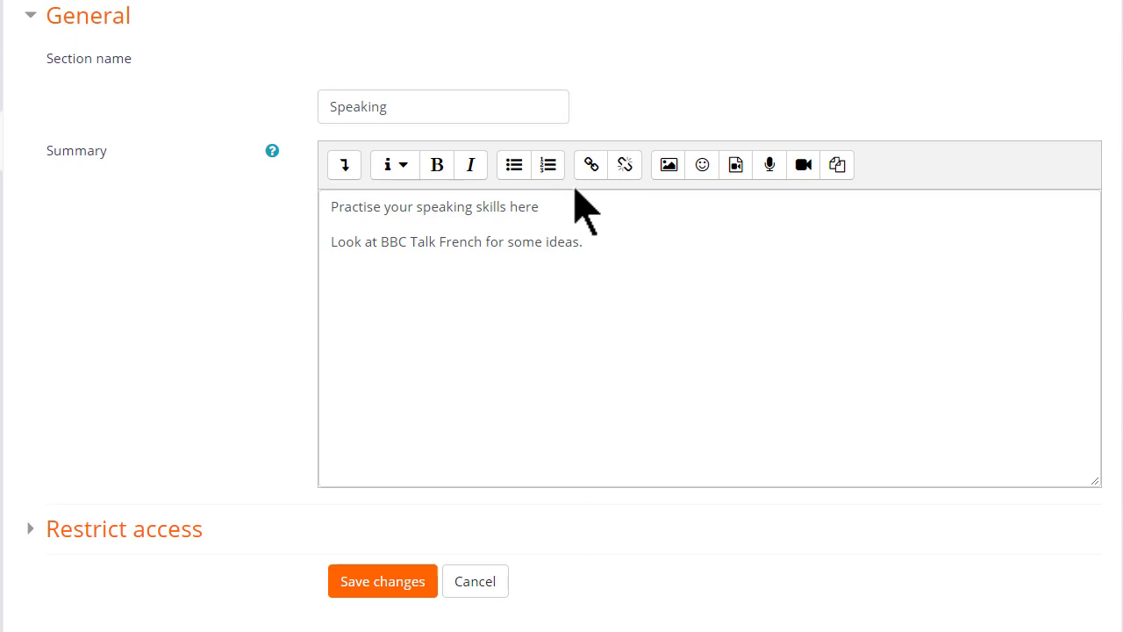
pyautogui.moveTo(589, 164)
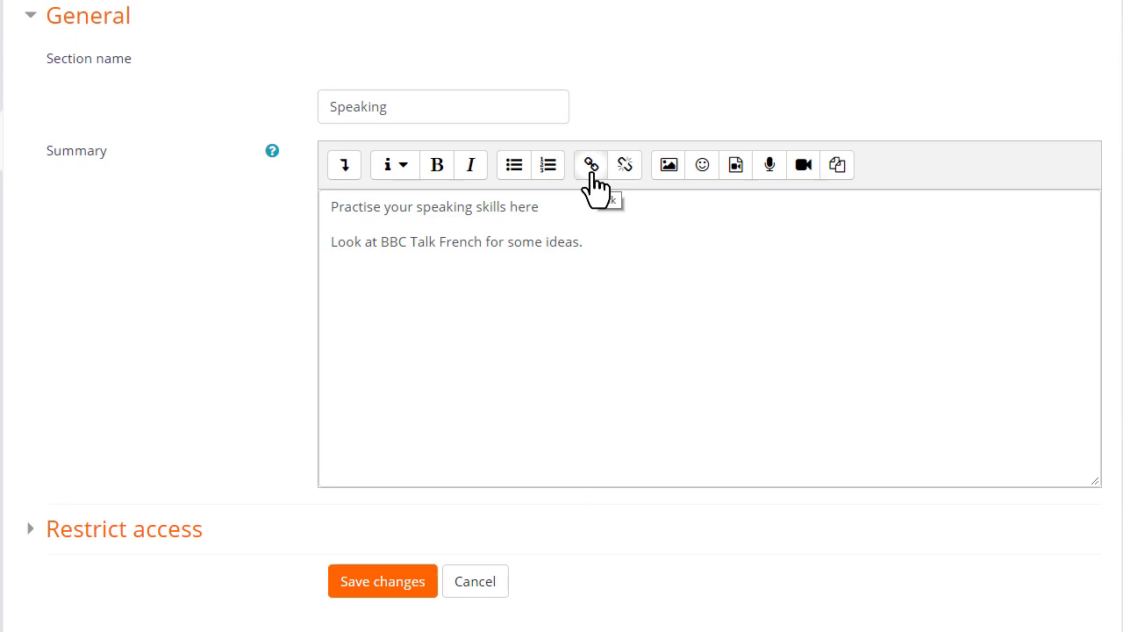
pyautogui.moveTo(404, 246)
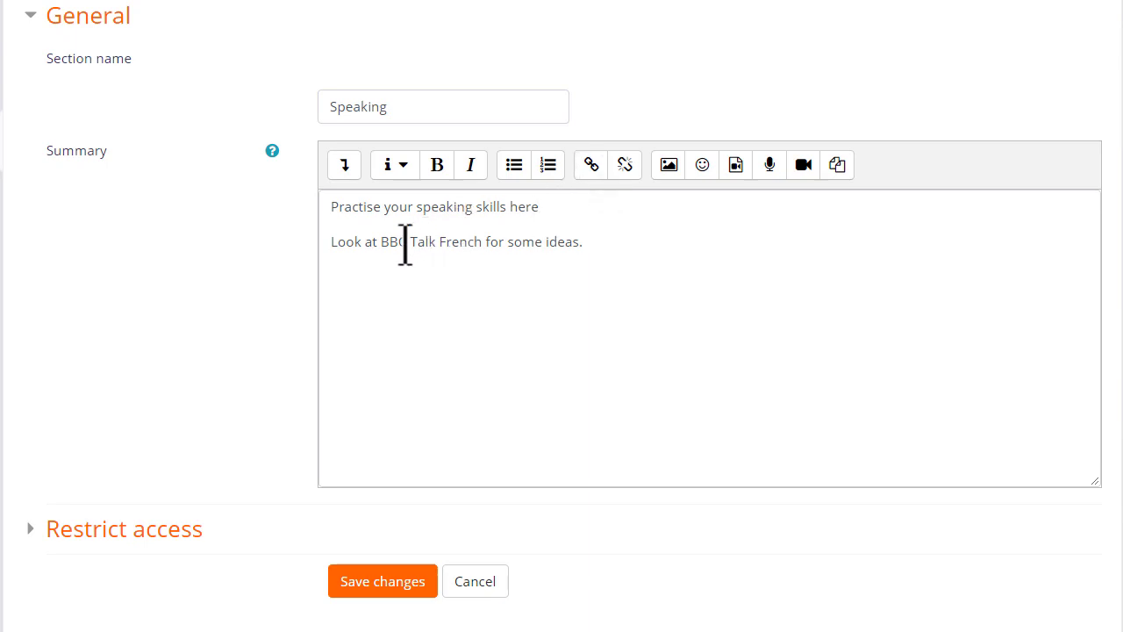
# - Make the words 'BBC Talk French' in the Speaking summary a hyperlink to an entered web address
pyautogui.moveTo(381, 242); pyautogui.dragTo(477, 242)
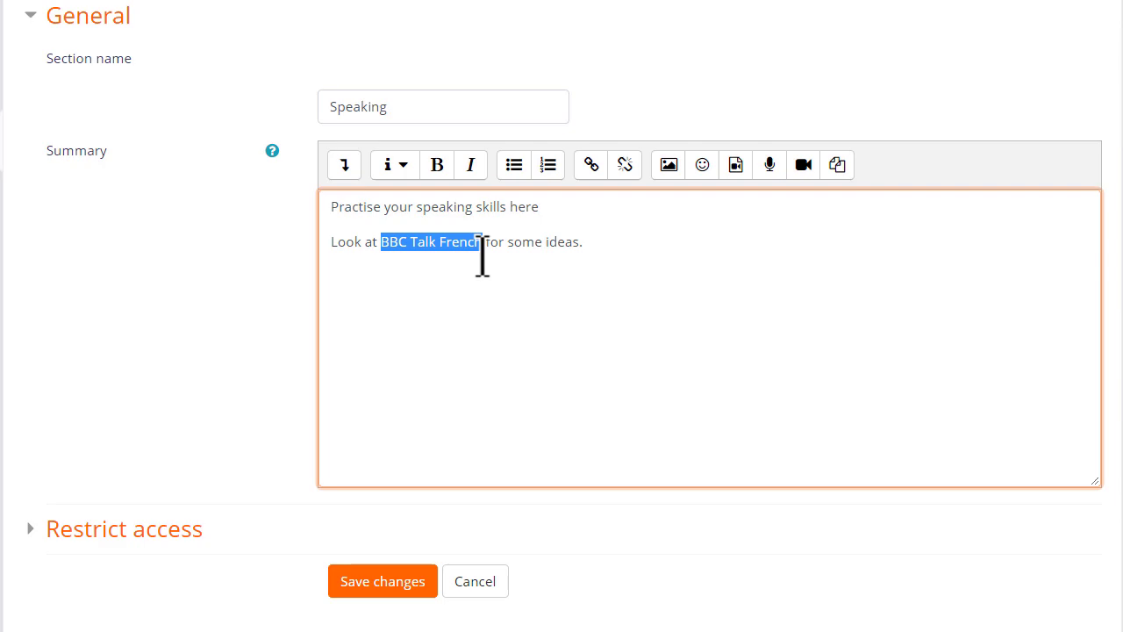
pyautogui.moveTo(624, 165)
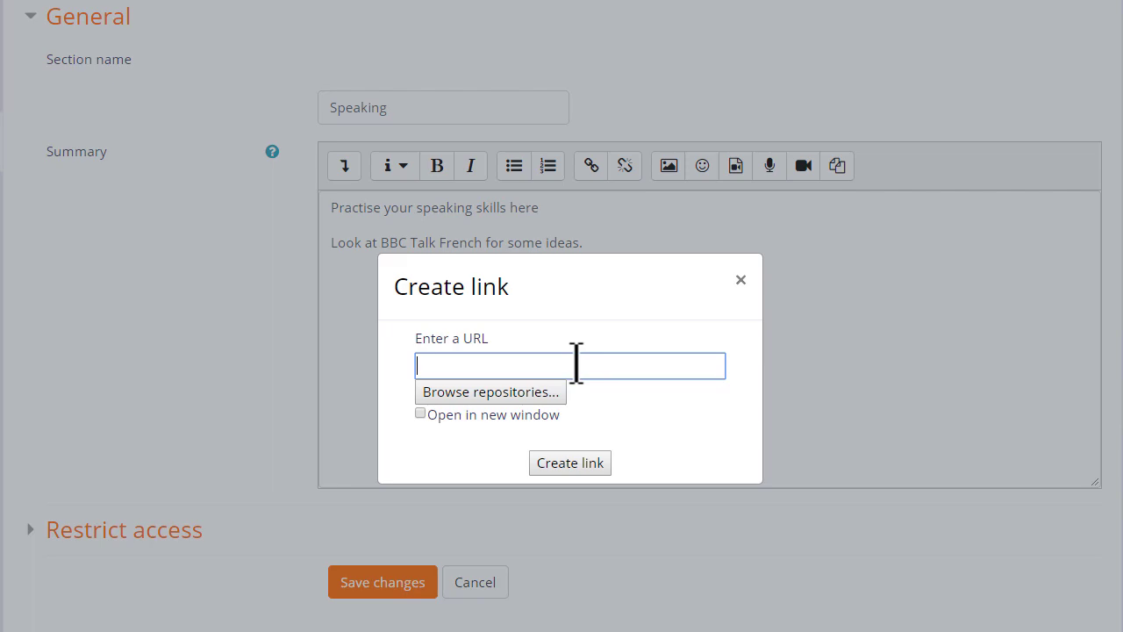
pyautogui.click(569, 463)
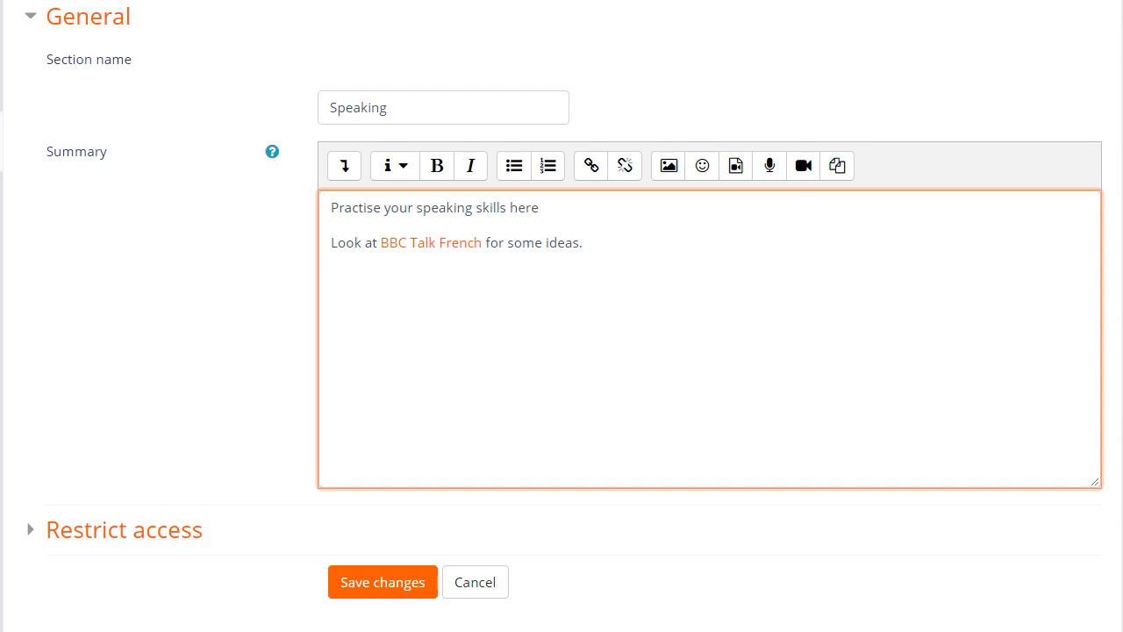
pyautogui.click(736, 165)
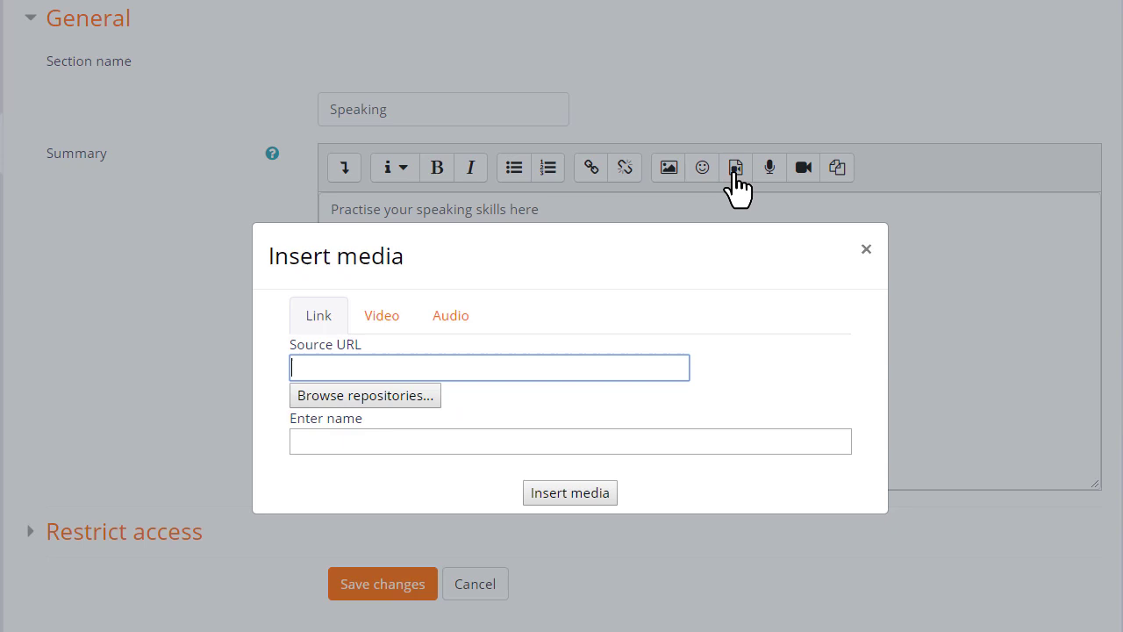
pyautogui.click(382, 316)
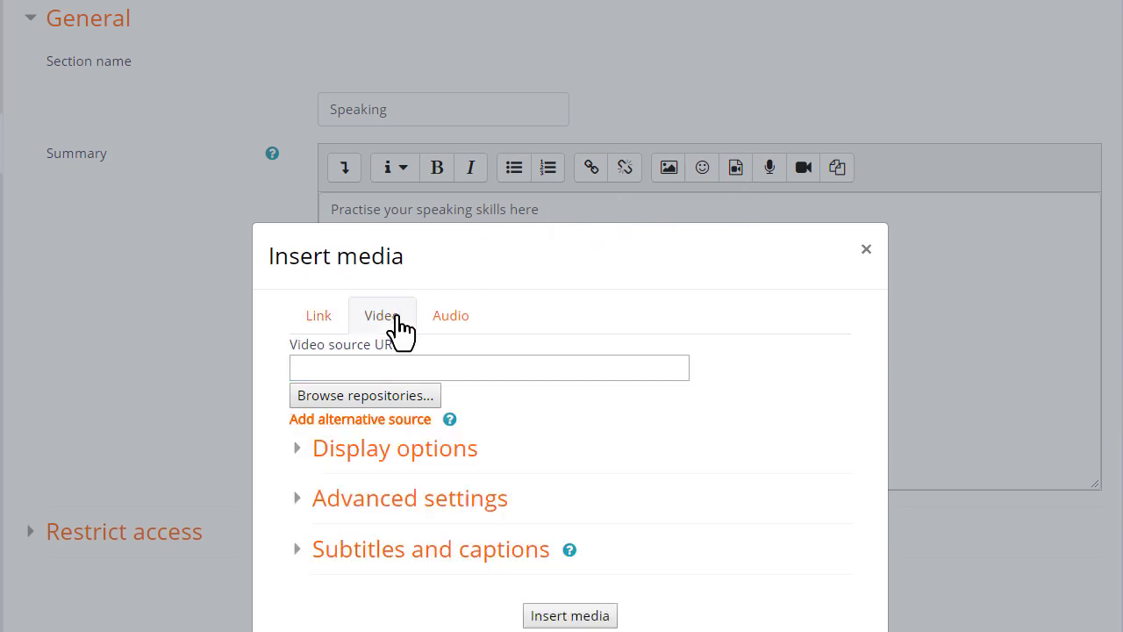
pyautogui.moveTo(451, 316)
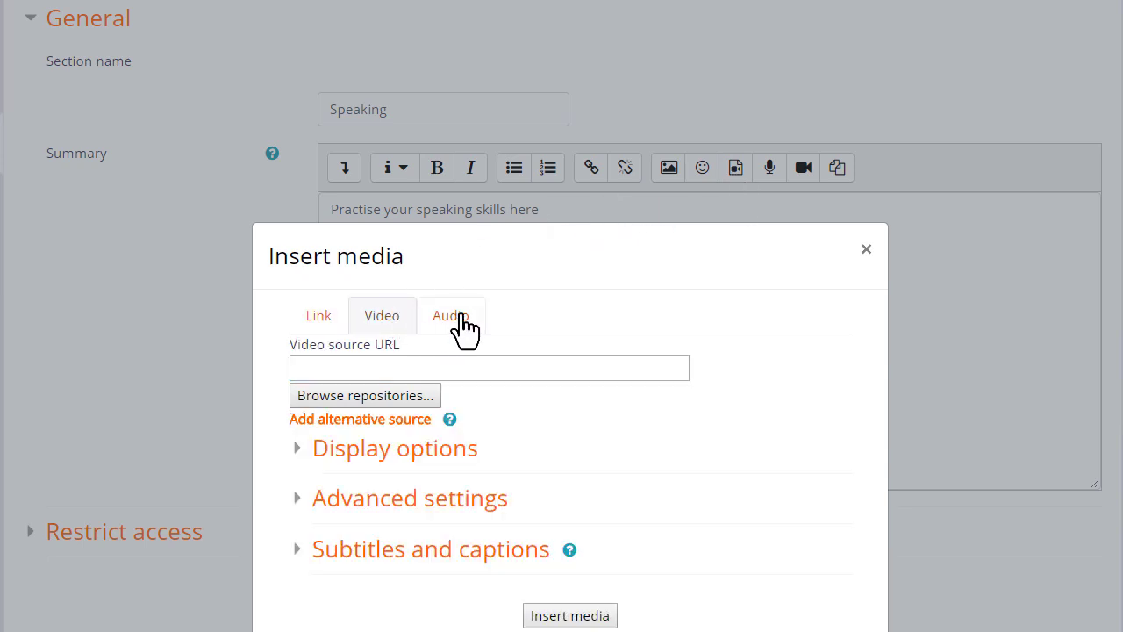
pyautogui.click(449, 316)
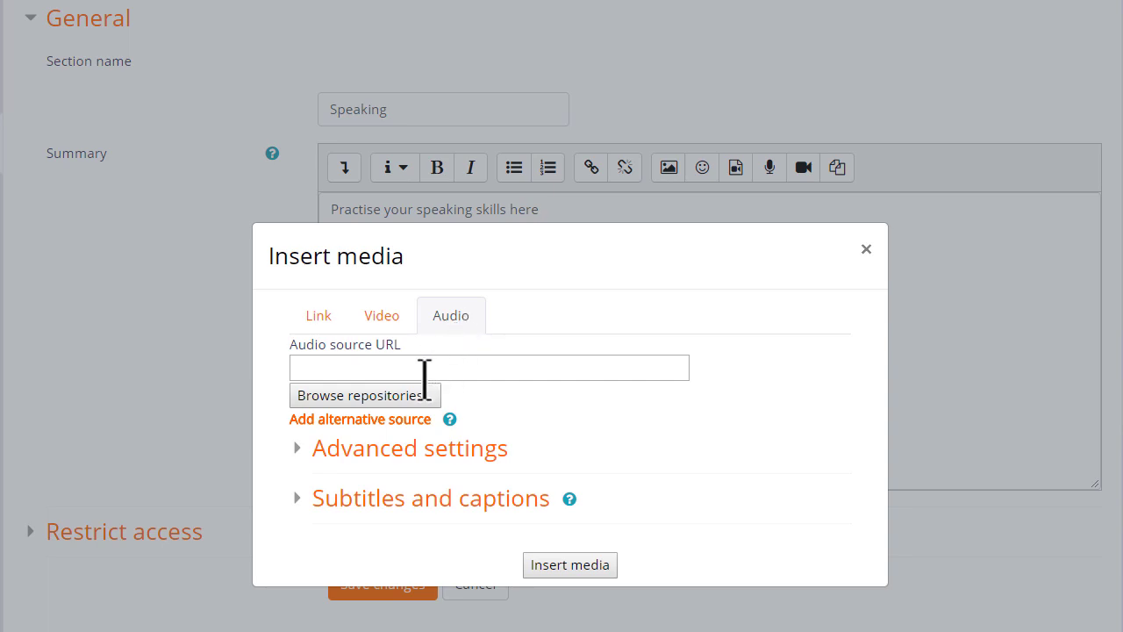
pyautogui.click(409, 447)
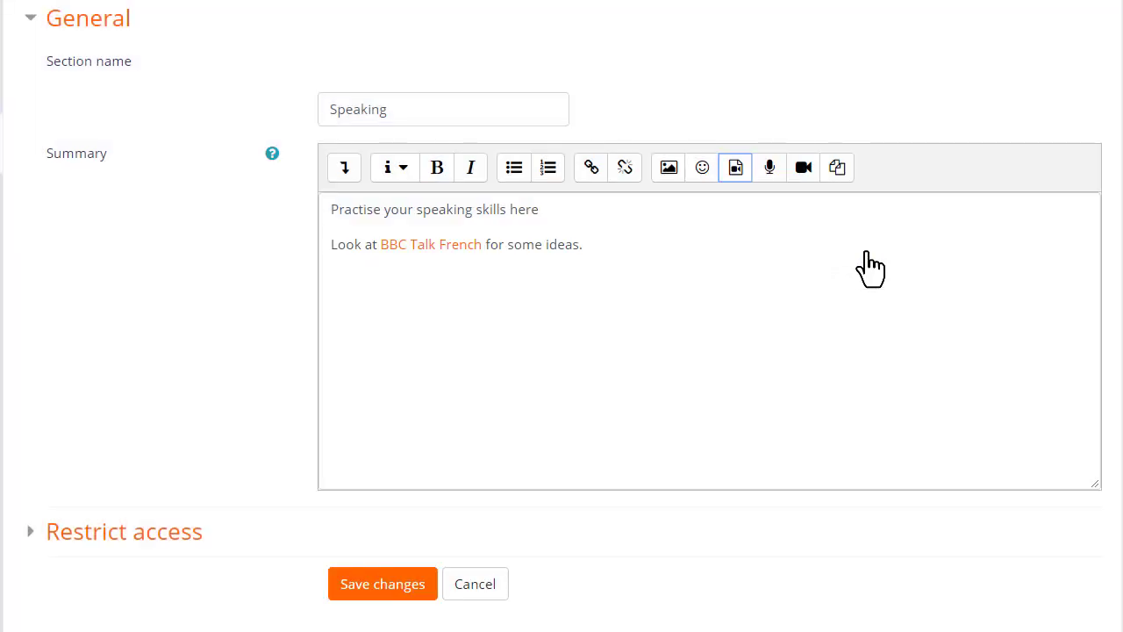
pyautogui.moveTo(769, 169)
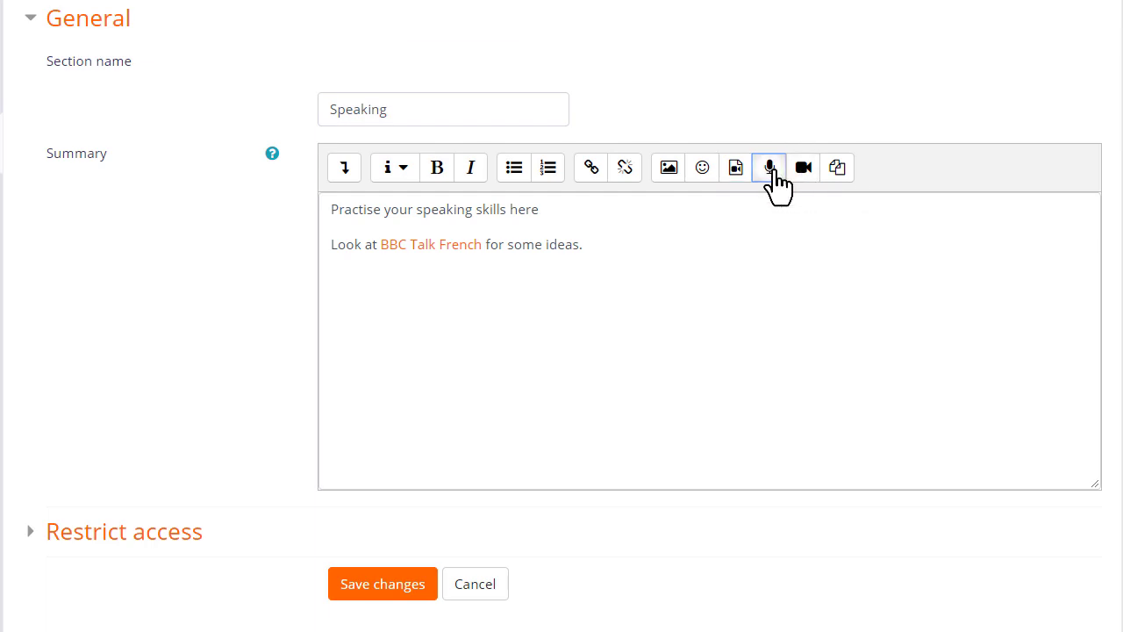
pyautogui.click(769, 168)
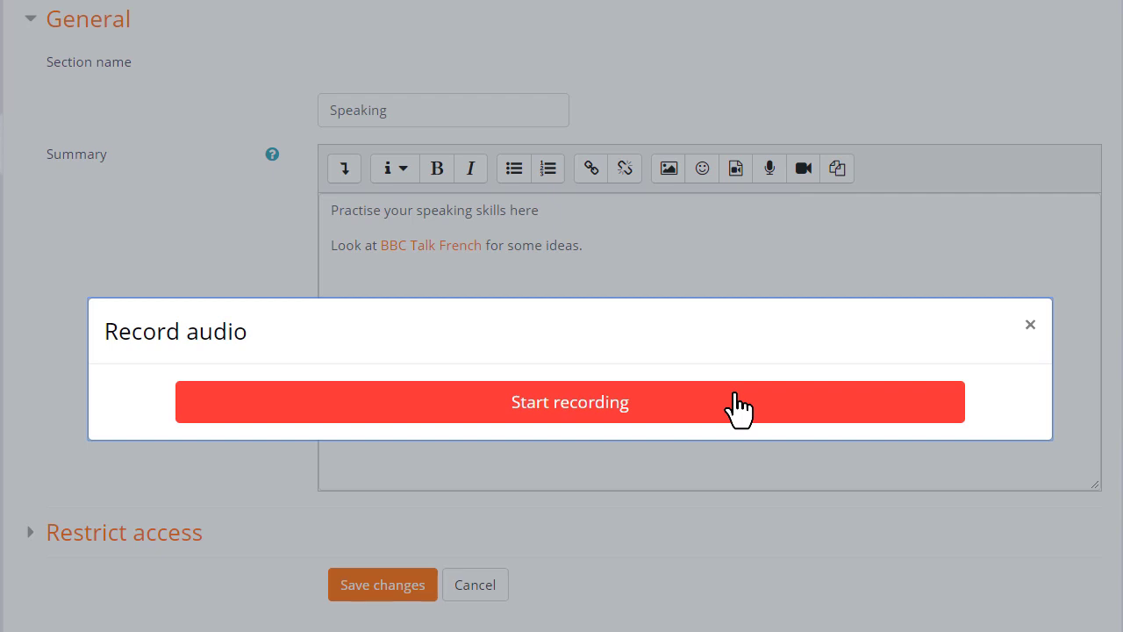
pyautogui.click(1030, 323)
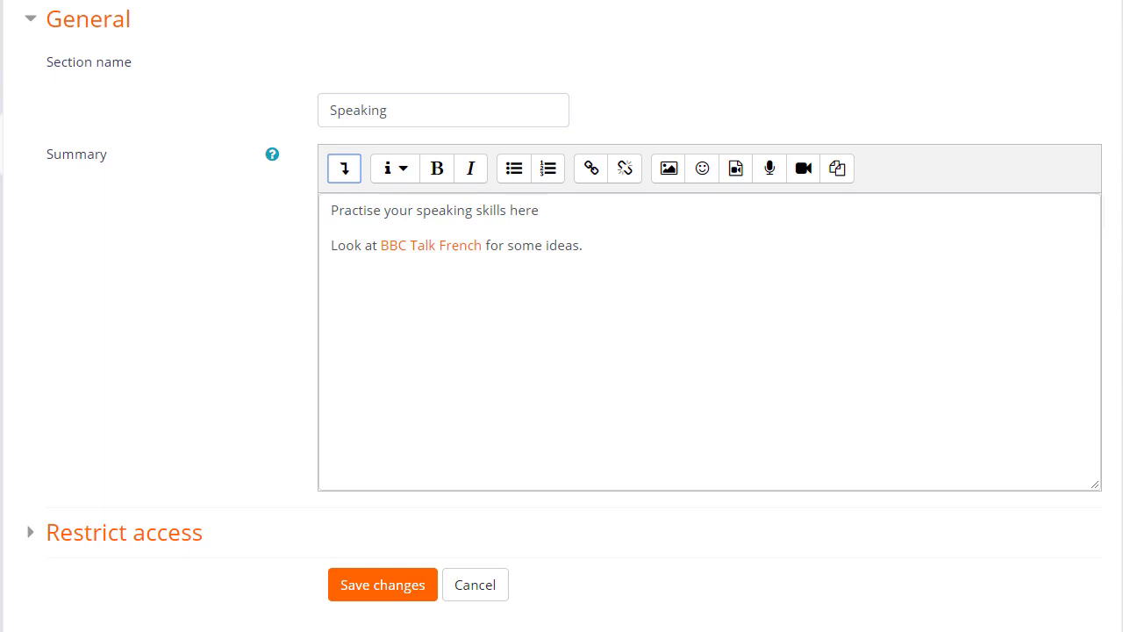
# - Expand the Atto toolbar to show its second row of formatting buttons
pyautogui.click(343, 169)
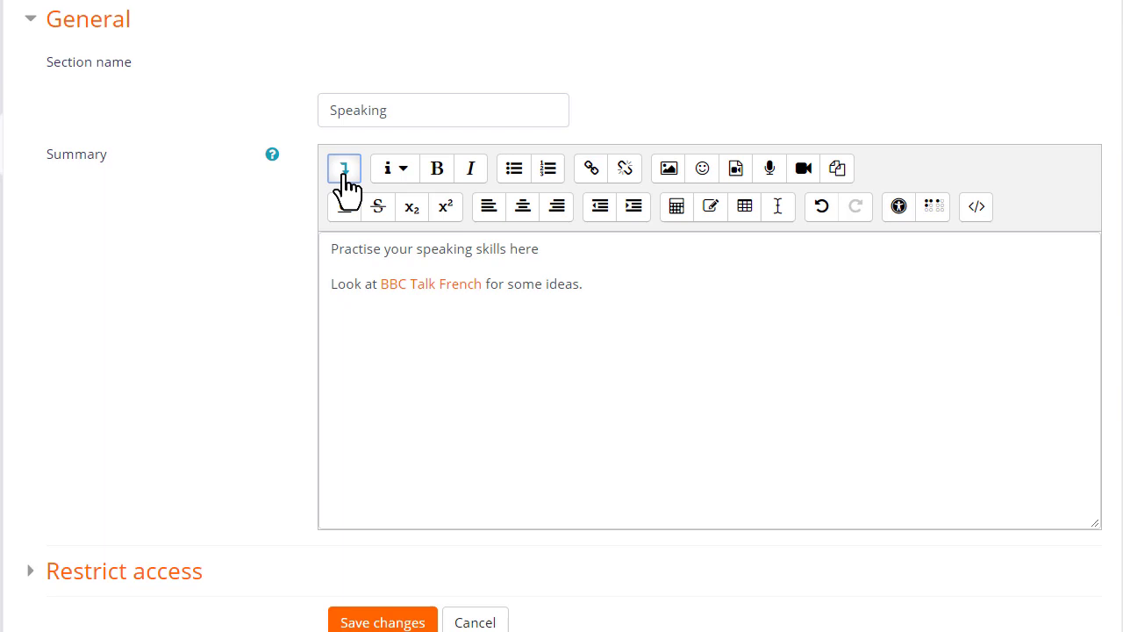
pyautogui.moveTo(870, 246)
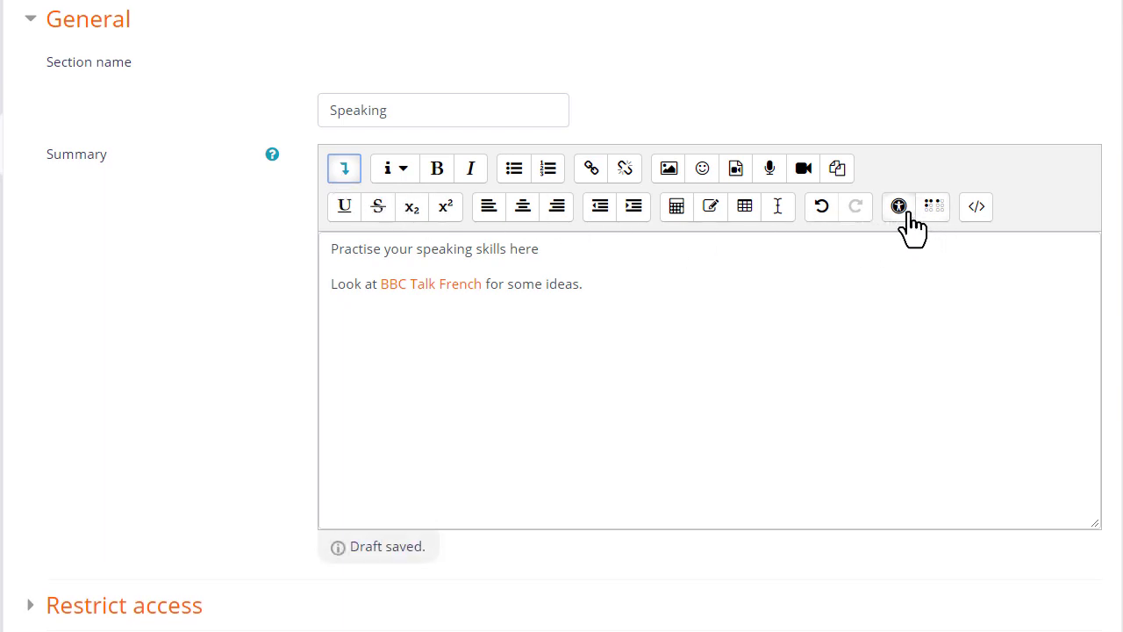
pyautogui.moveTo(933, 207)
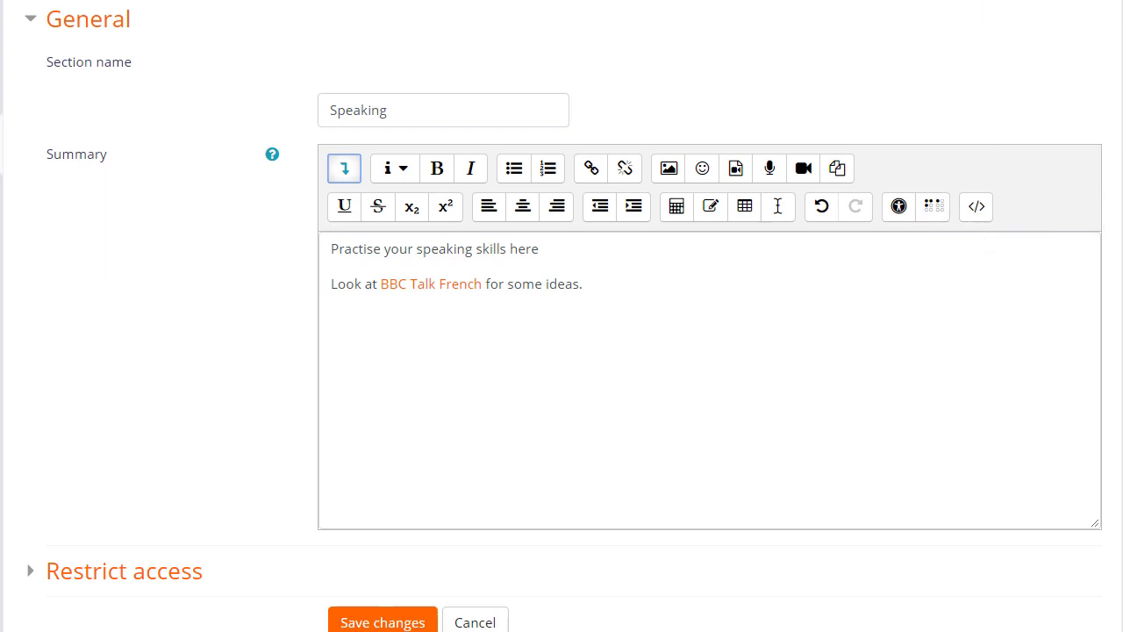
# - Choose TinyMCE HTML editor as the text editor in the personal editor preferences
pyautogui.scroll(3)
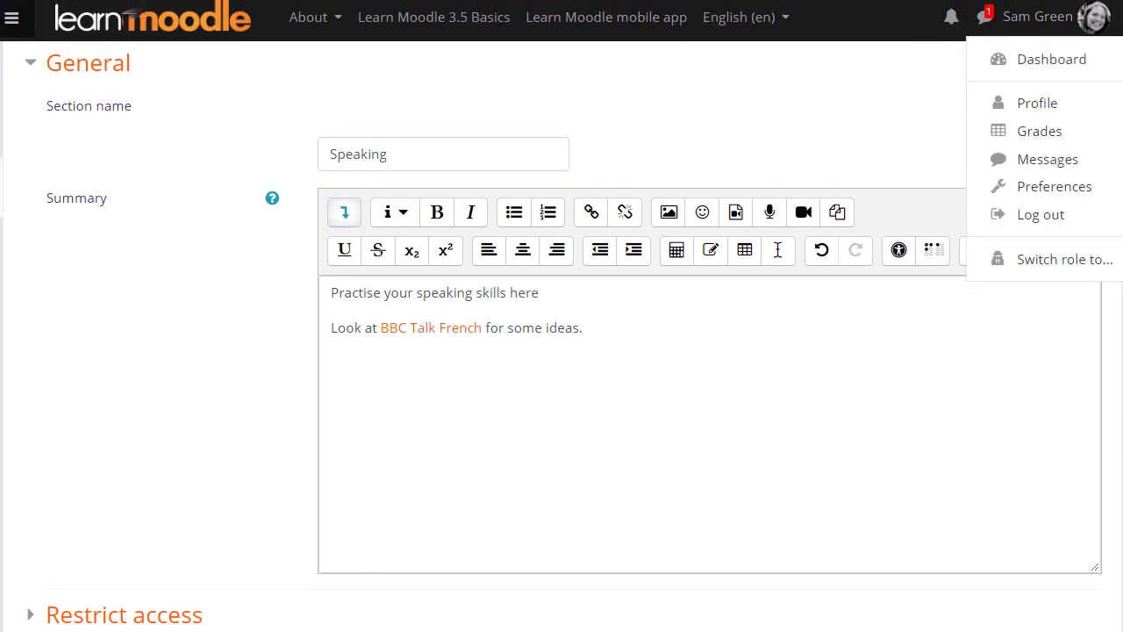
pyautogui.moveTo(1053, 186)
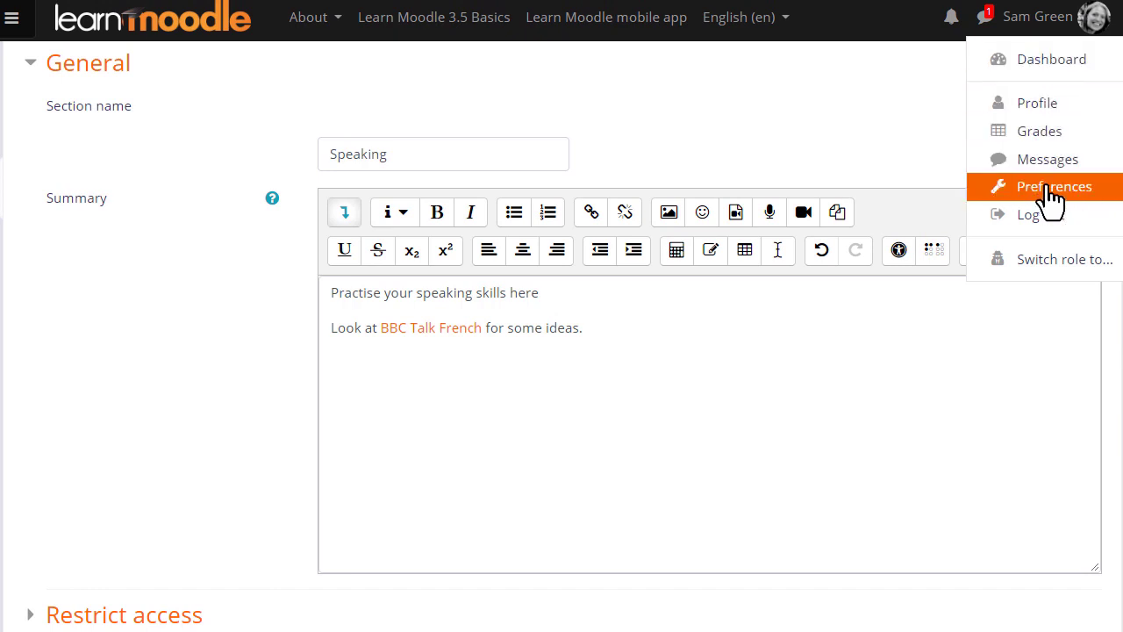
pyautogui.click(1052, 186)
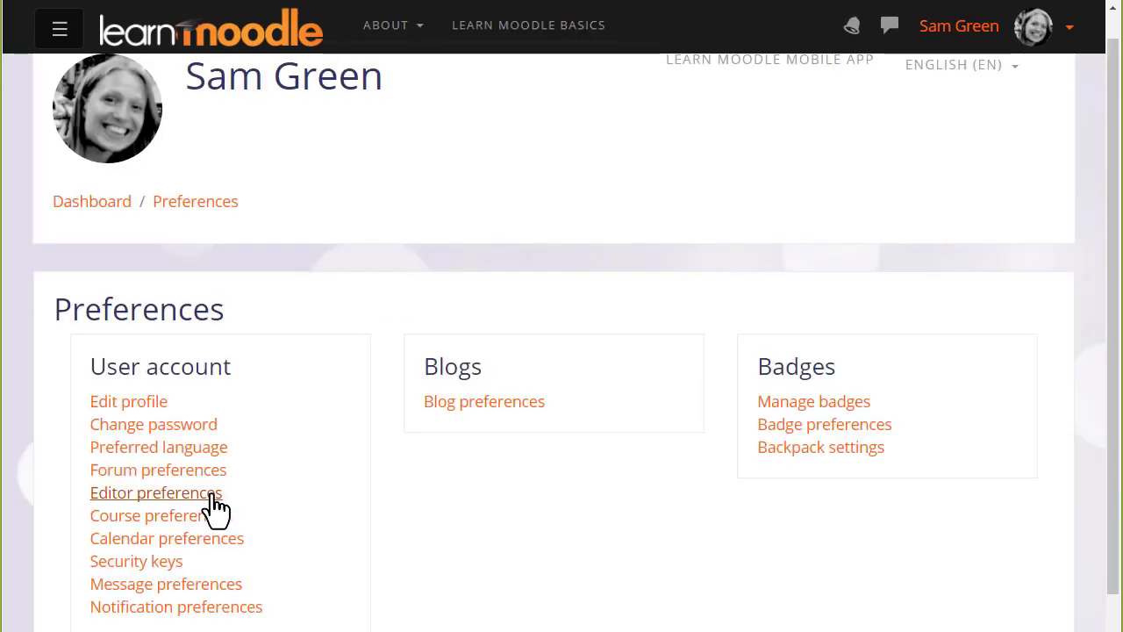
pyautogui.click(156, 491)
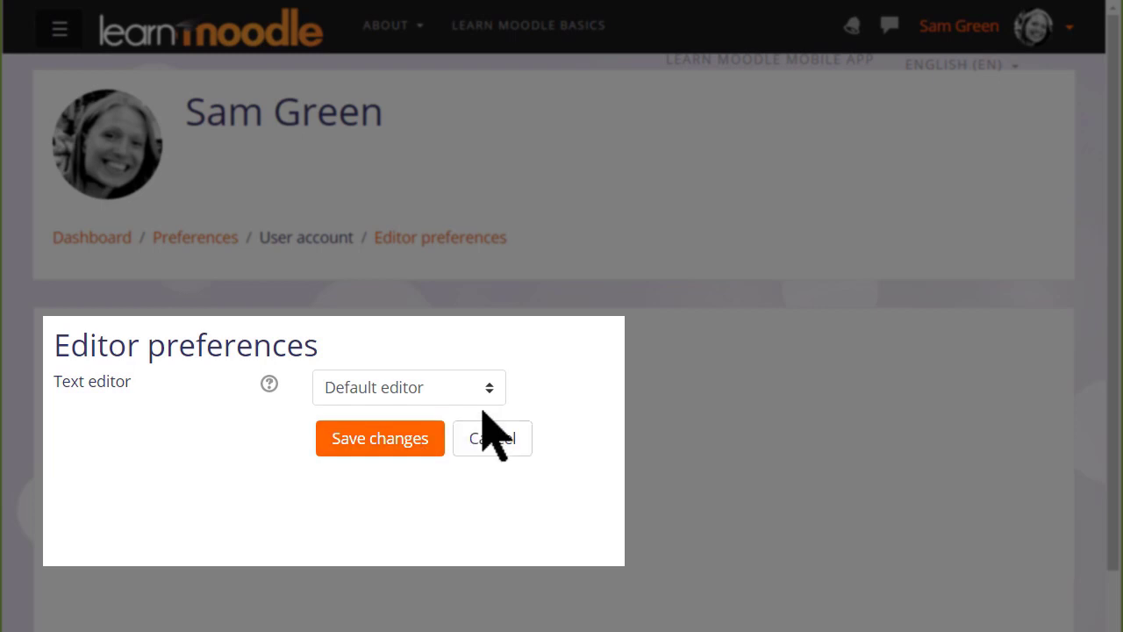
pyautogui.click(407, 387)
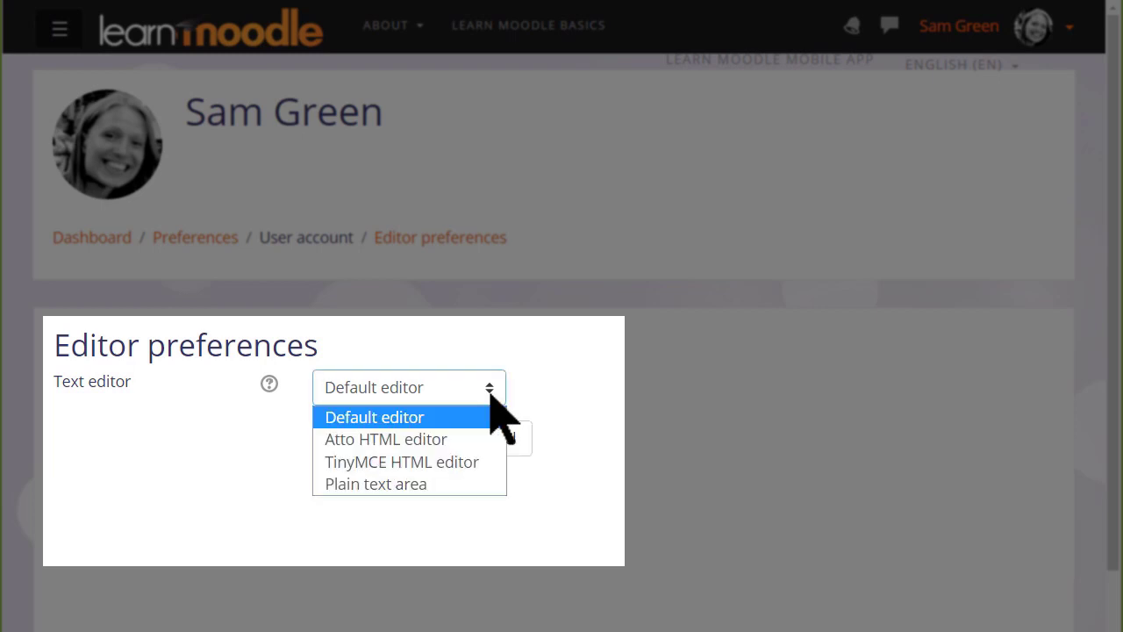
pyautogui.moveTo(402, 462)
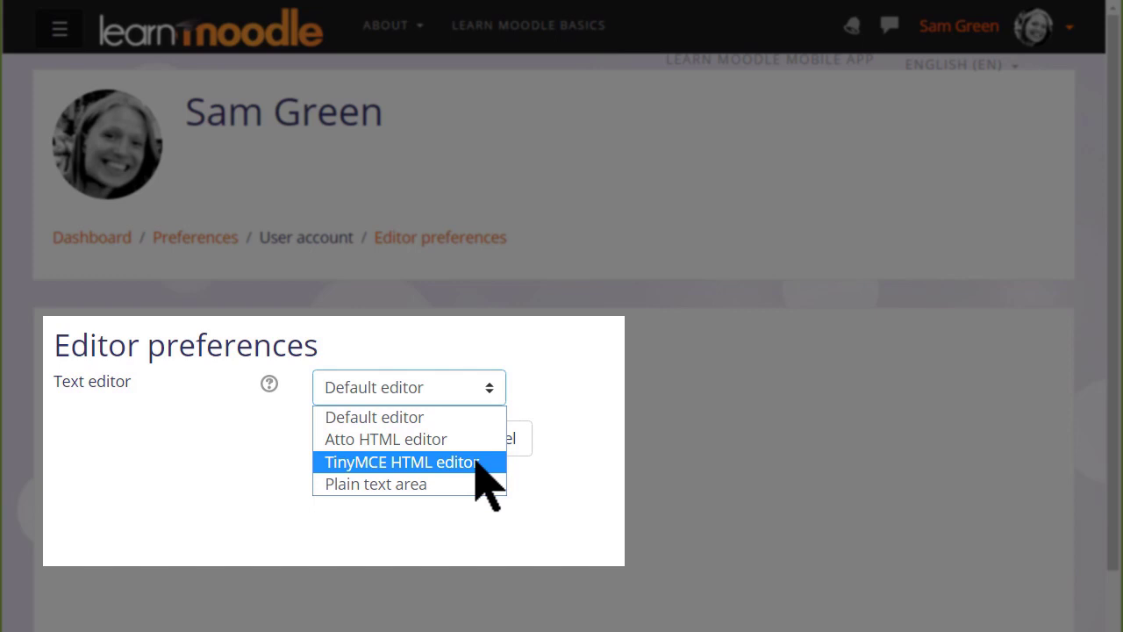
pyautogui.click(400, 461)
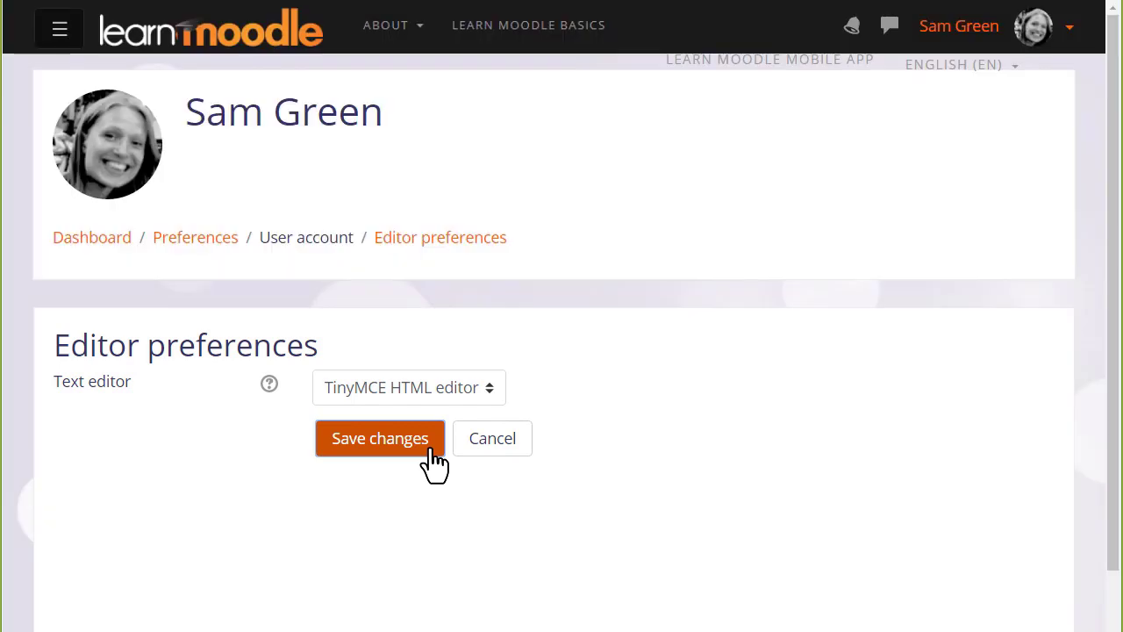
# - Save the editor preference, toggle the extra toolbar rows on and off, and leave the full Atto toolbar shown
pyautogui.click(379, 439)
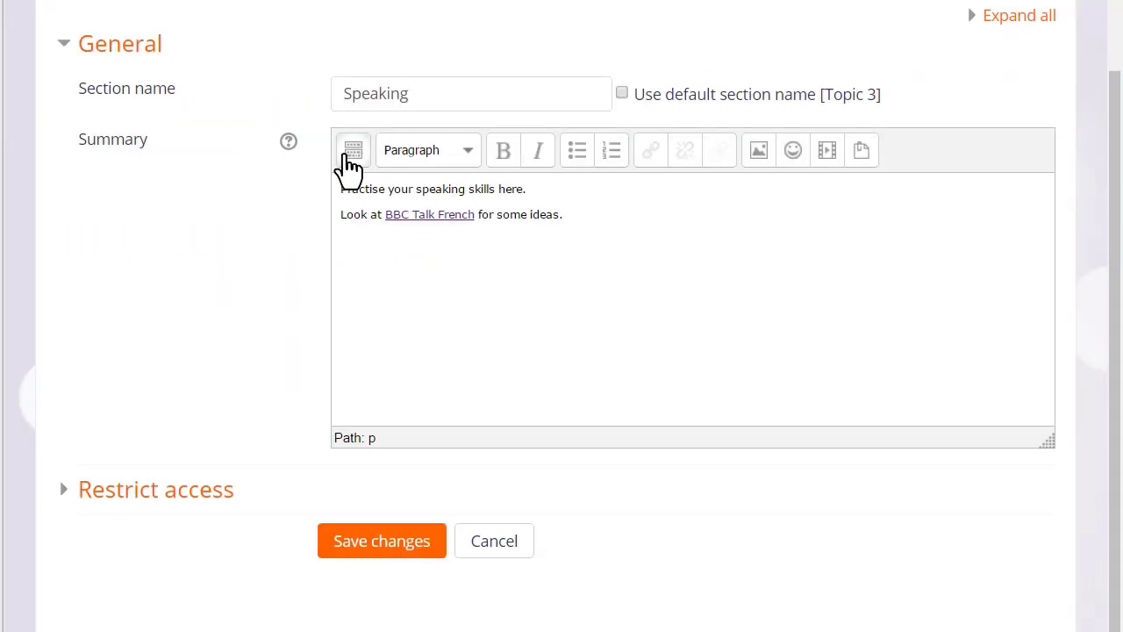
pyautogui.click(351, 149)
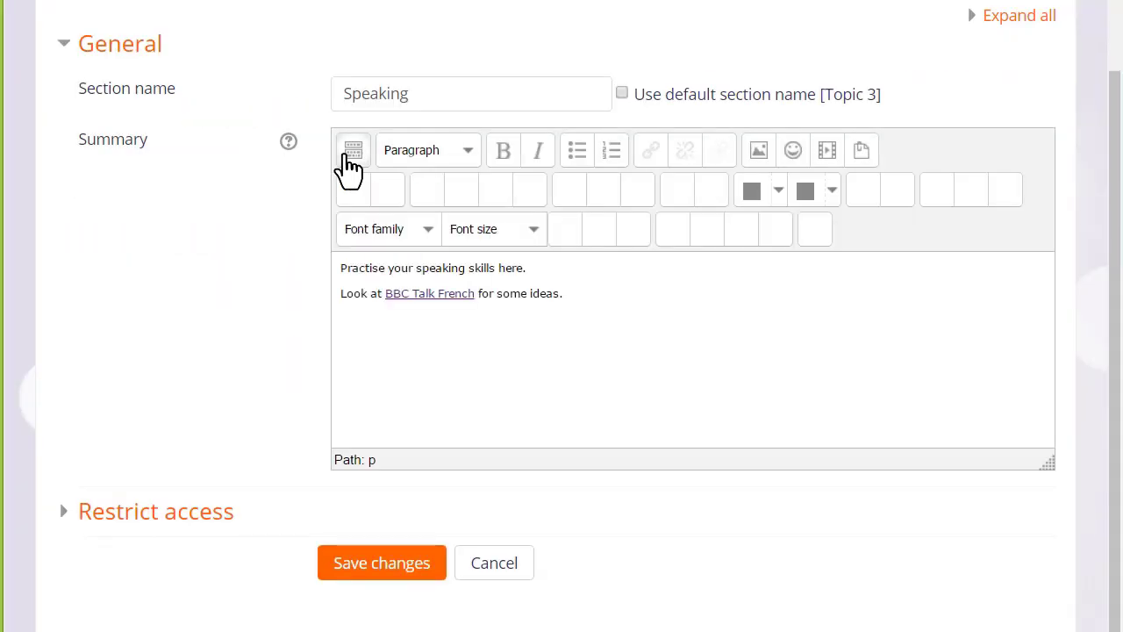
pyautogui.click(351, 151)
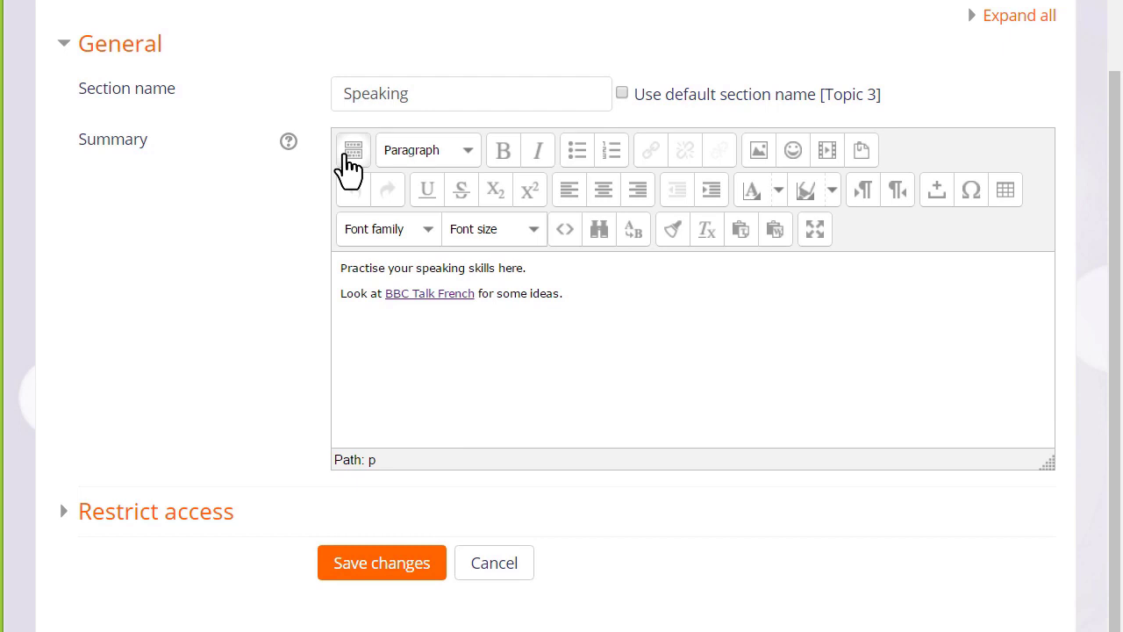
pyautogui.click(350, 151)
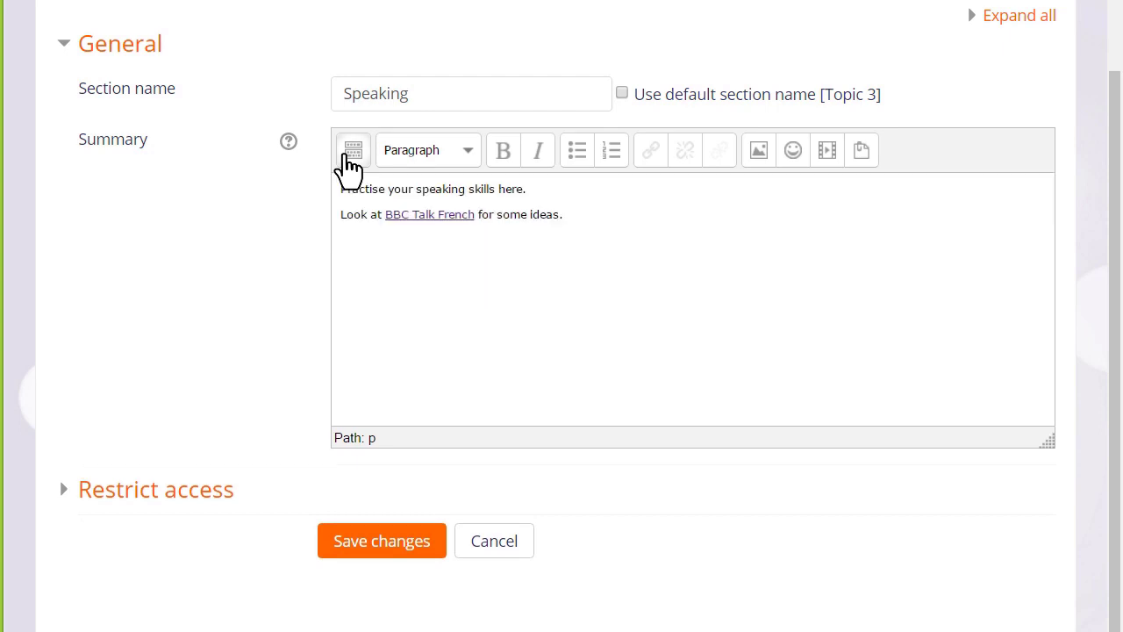
pyautogui.click(351, 151)
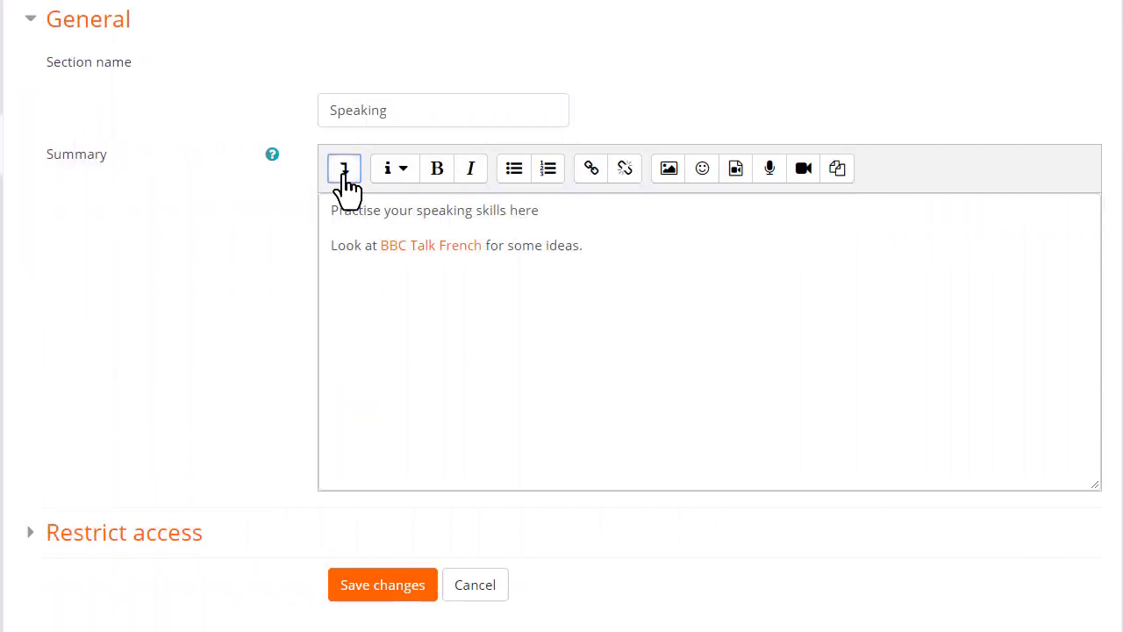
pyautogui.click(344, 168)
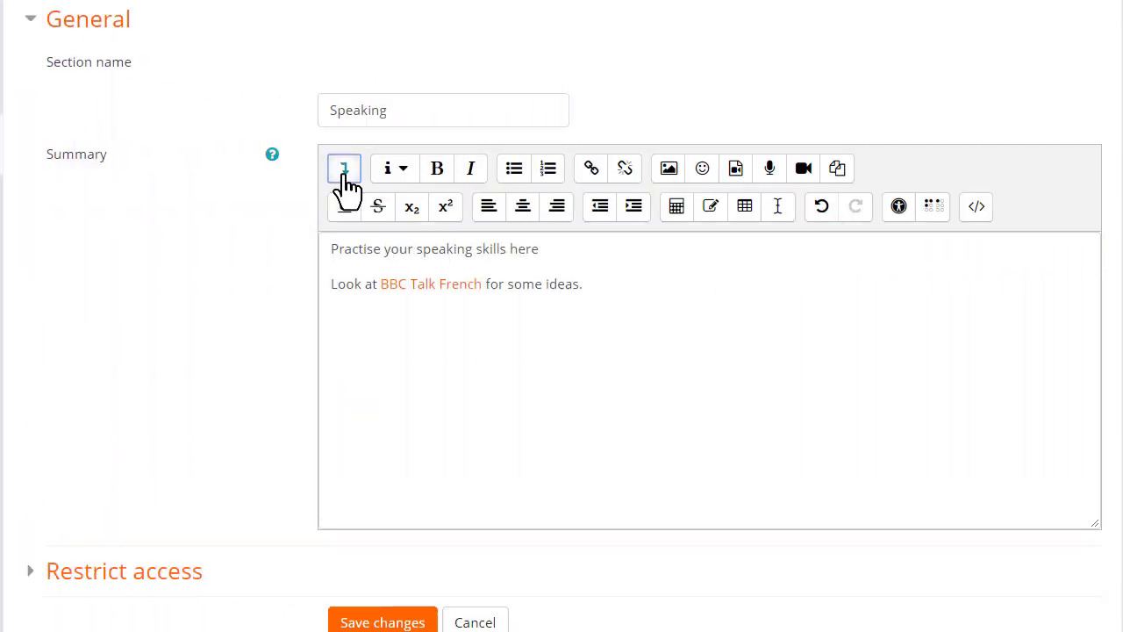